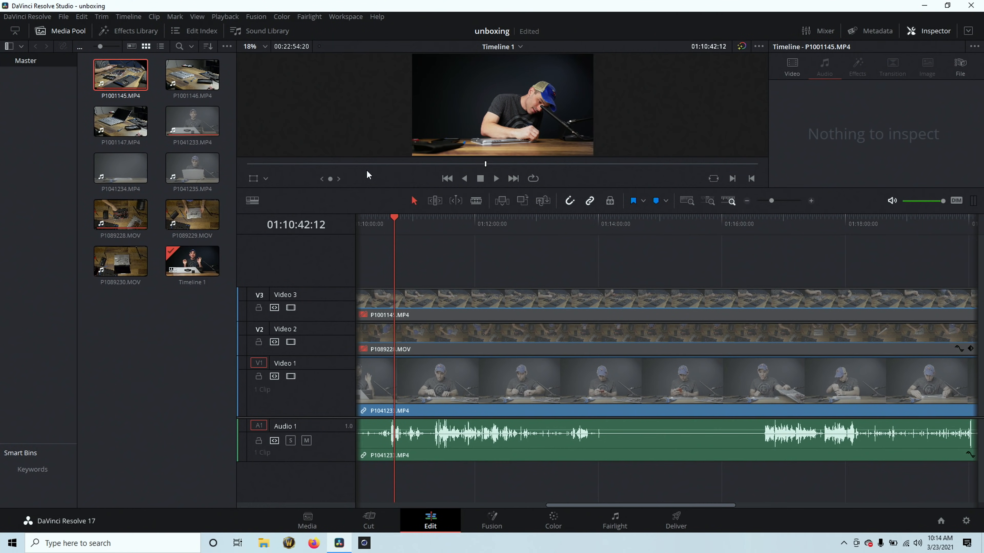
{"action": "mouse_move", "coordinate": [439, 323]}
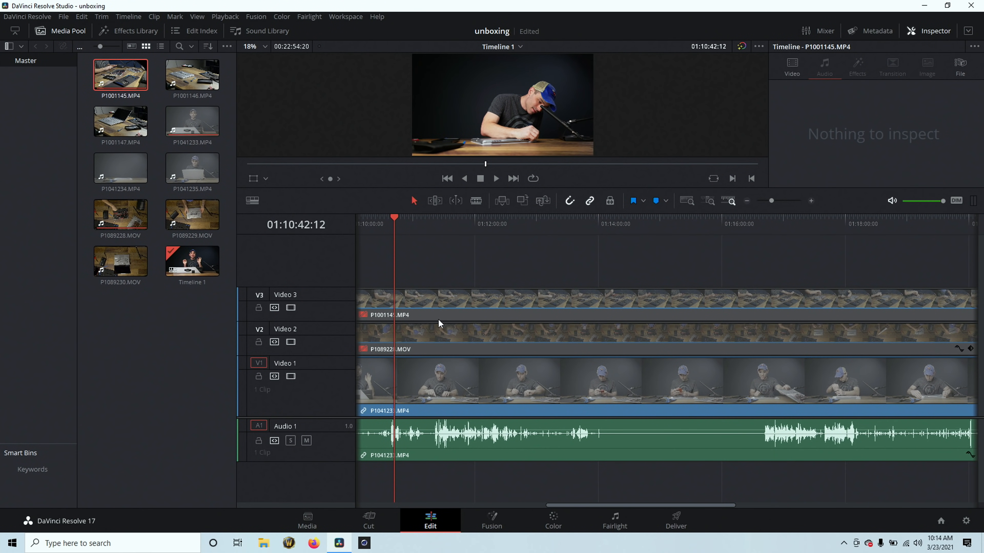